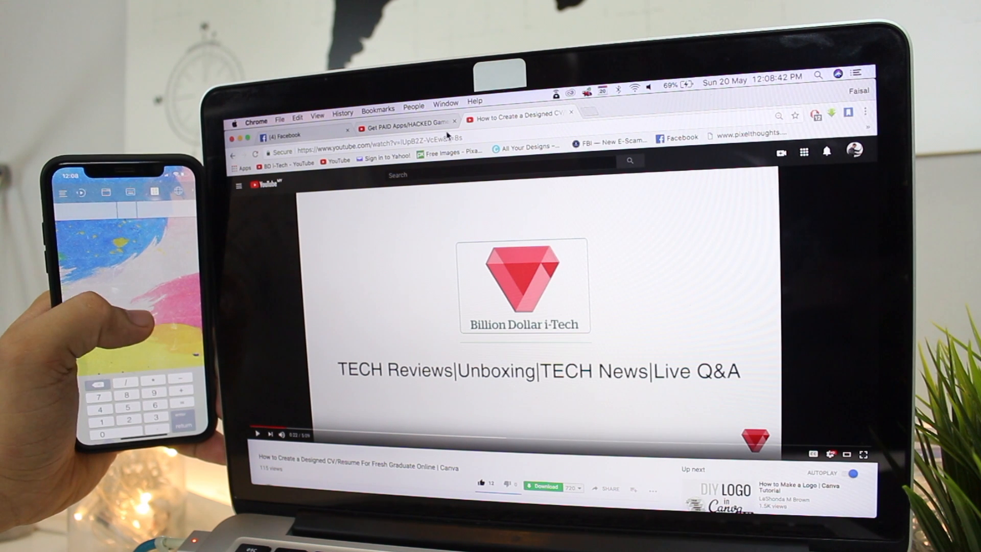
- Leave the Mac control screen and reach the App Store search page on the iPhone
click(403, 120)
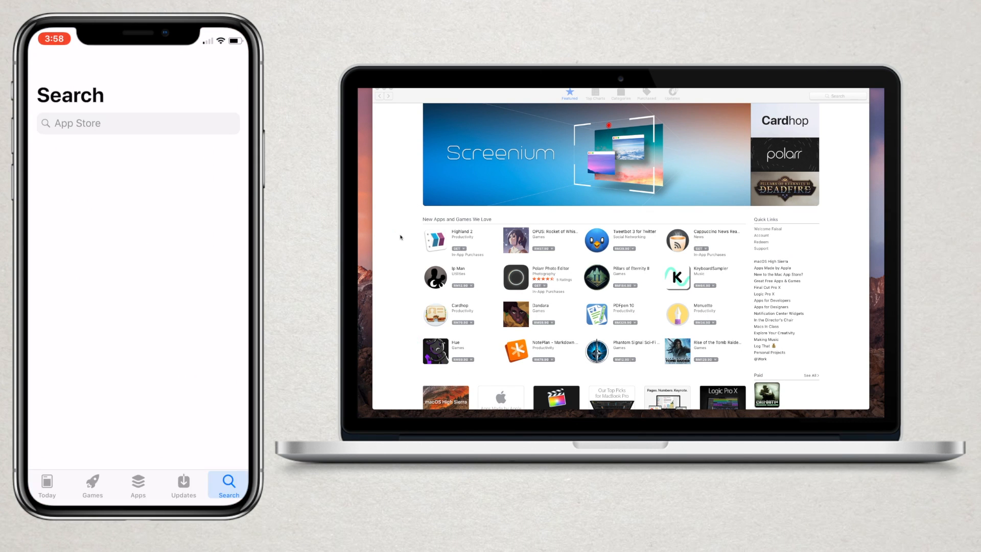
- Search the App Store for 'Remo' so remote mouse appears among the suggestions
click(138, 124)
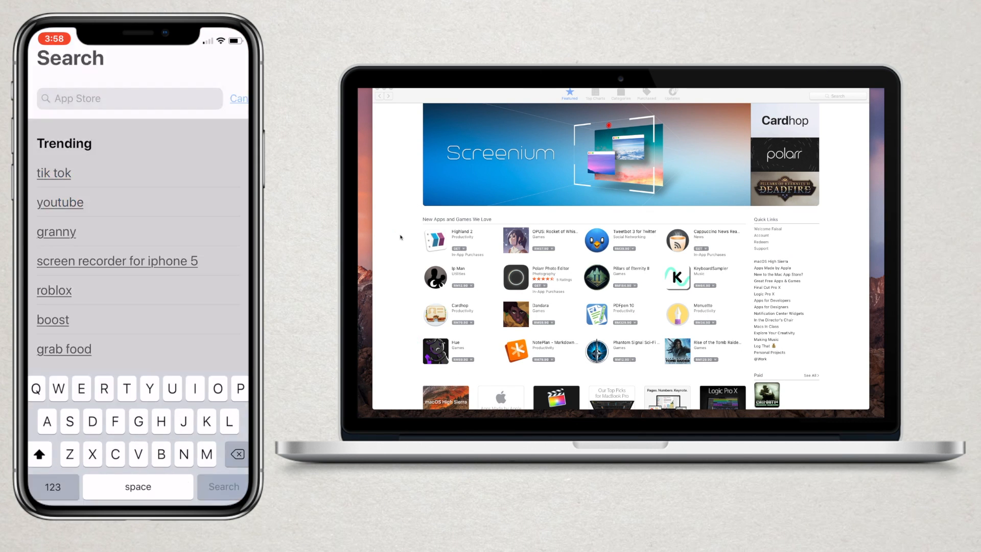
text(R)
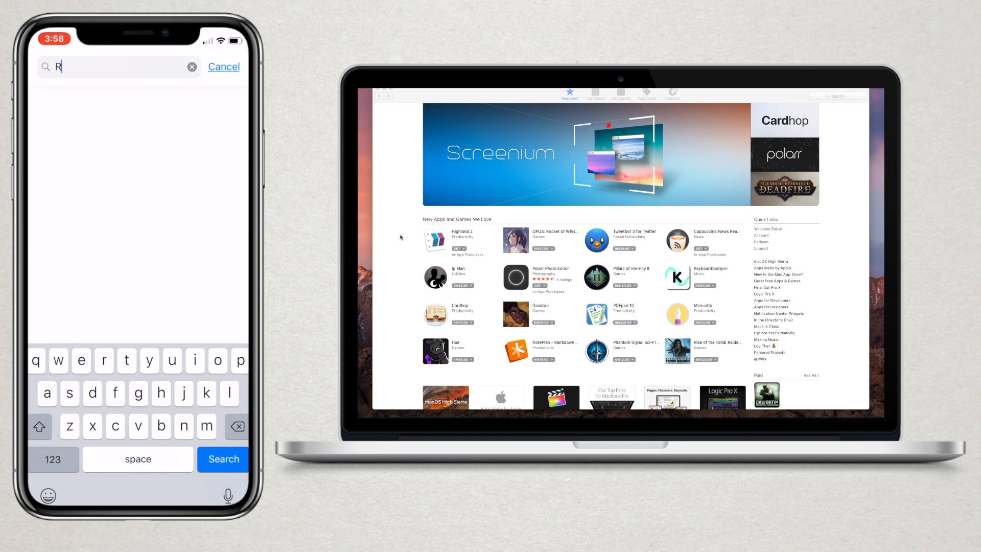
text(emote)
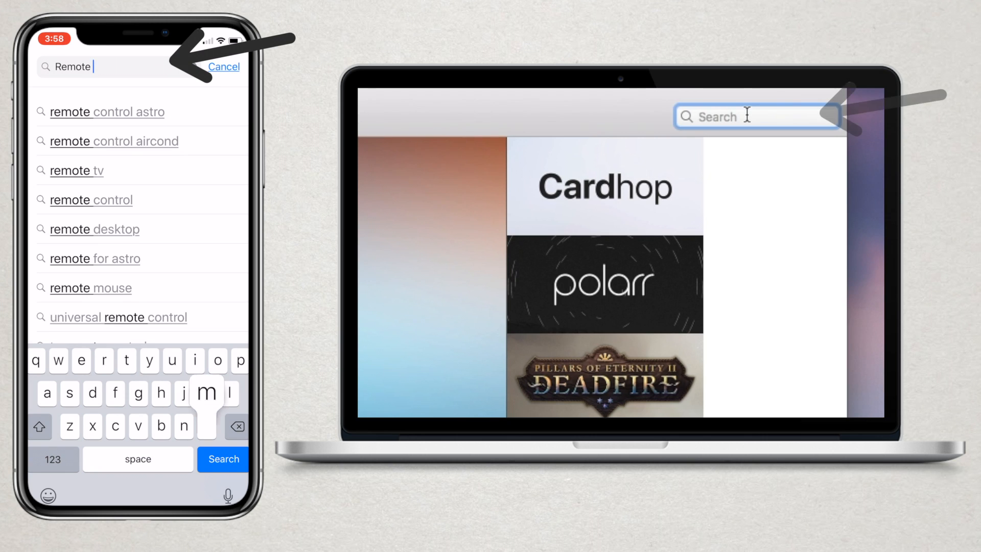
text(mo)
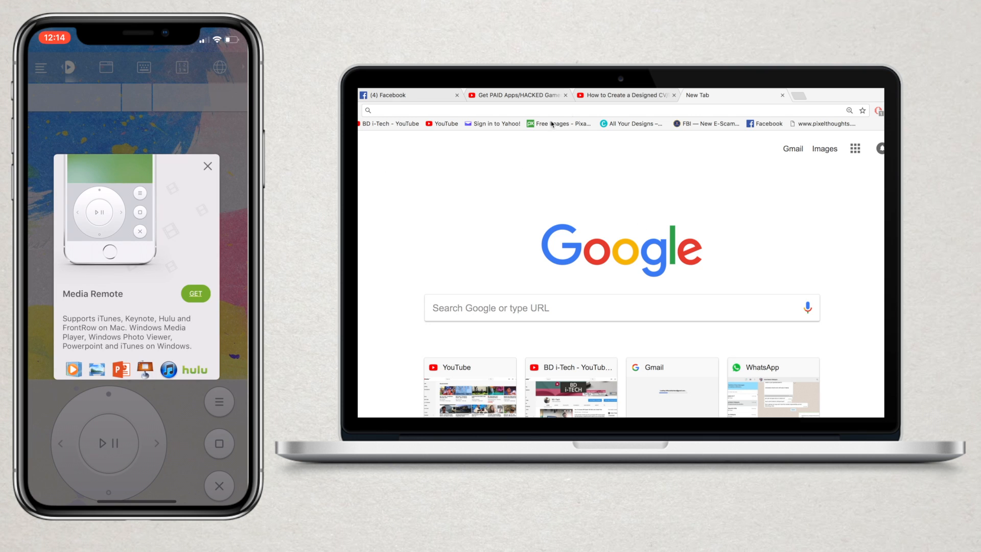
- Dismiss the Media Remote offer and use the play/pause wheel on the Mac's video
click(622, 95)
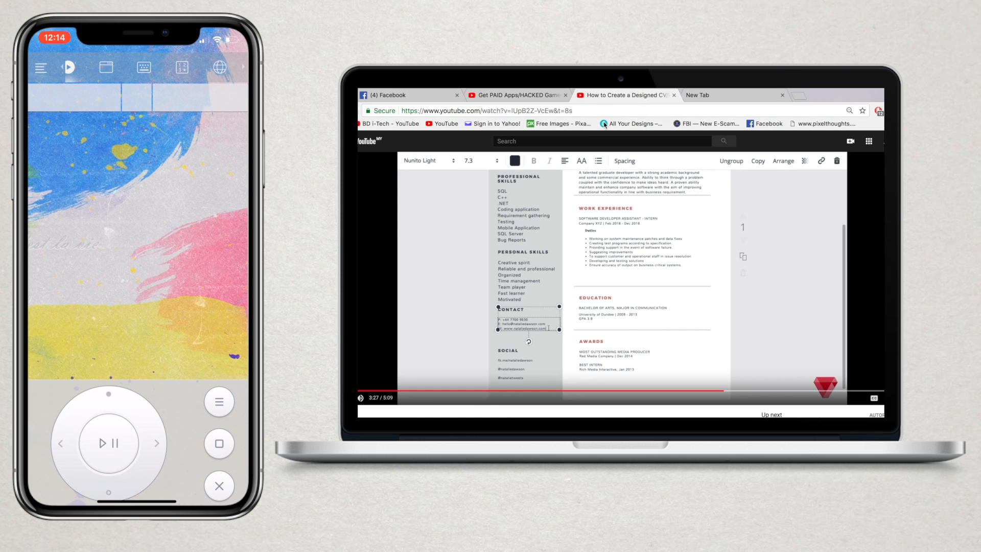
click(601, 141)
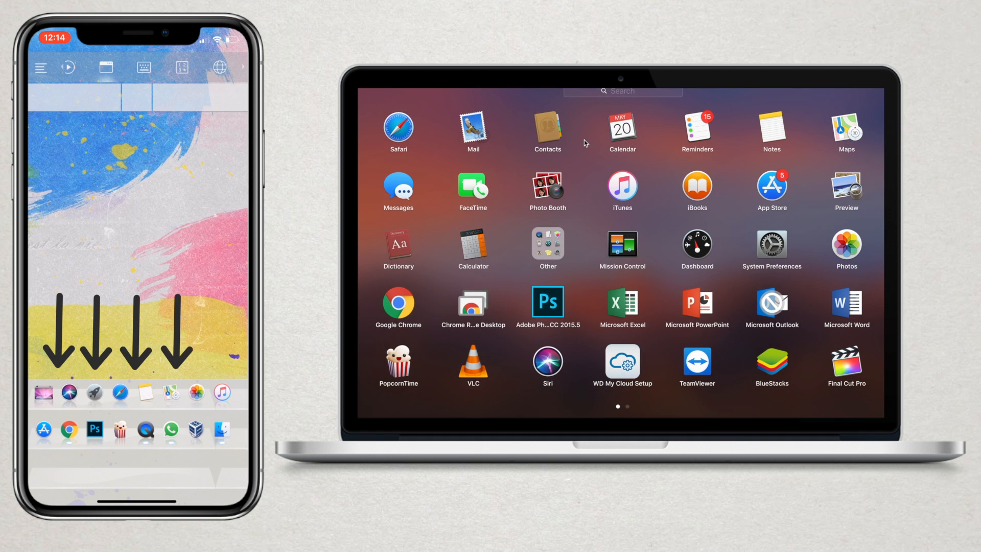
- Show the Mac's Launchpad applications on the phone for remote launching
click(398, 128)
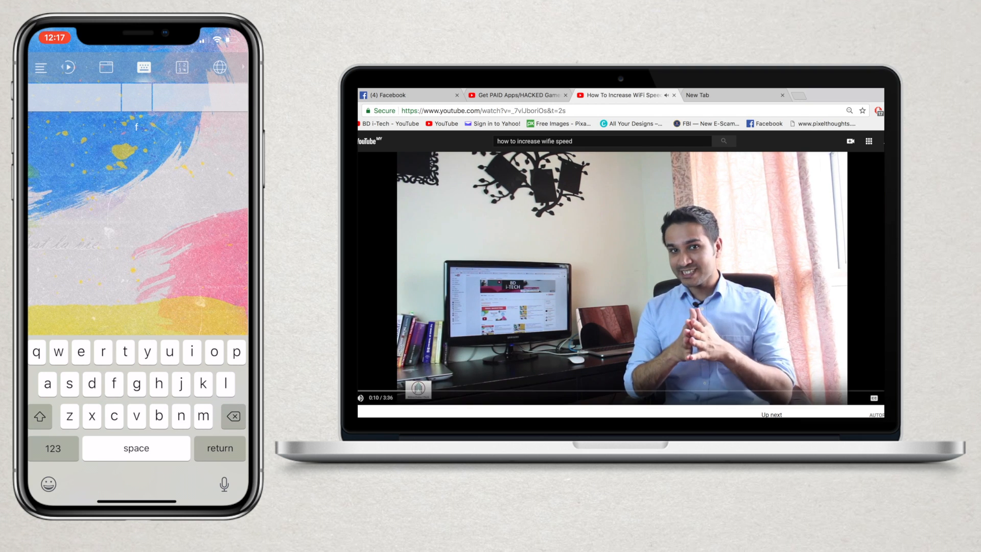
- Search YouTube on the Mac for 'how to increase wifie speed' from the phone keyboard
click(873, 397)
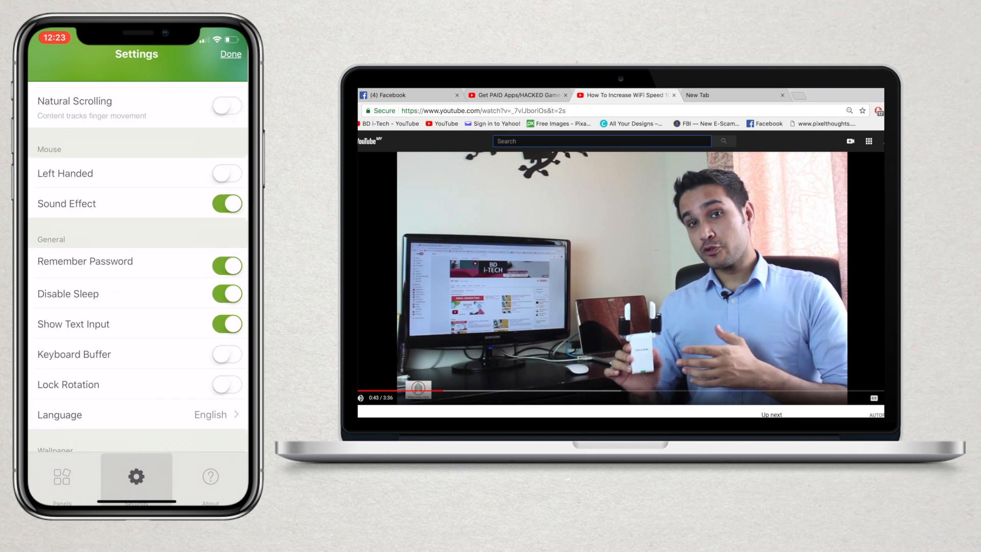
- Scroll the settings through Mouse, General and Wallpaper, then move to Panels
scroll(down, 3)
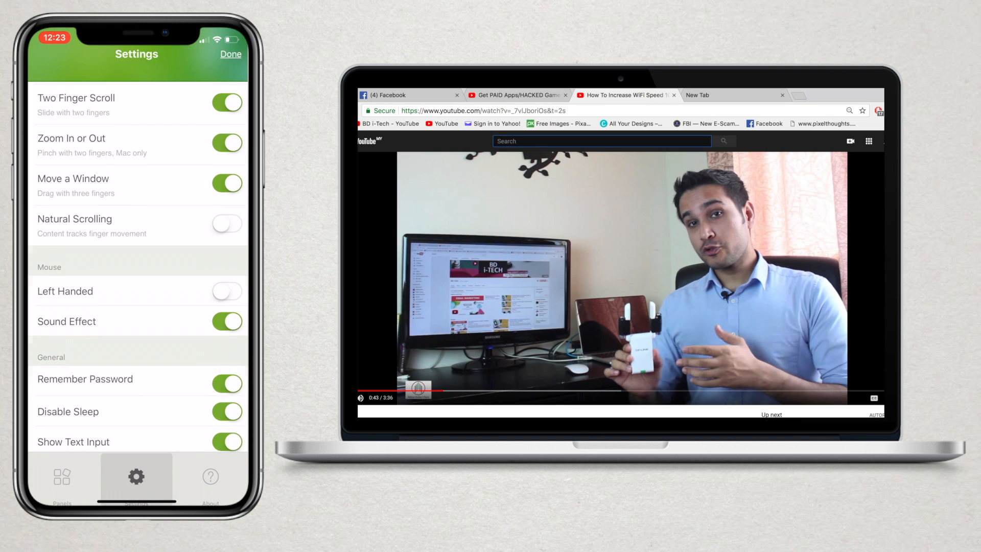
scroll(down, 3)
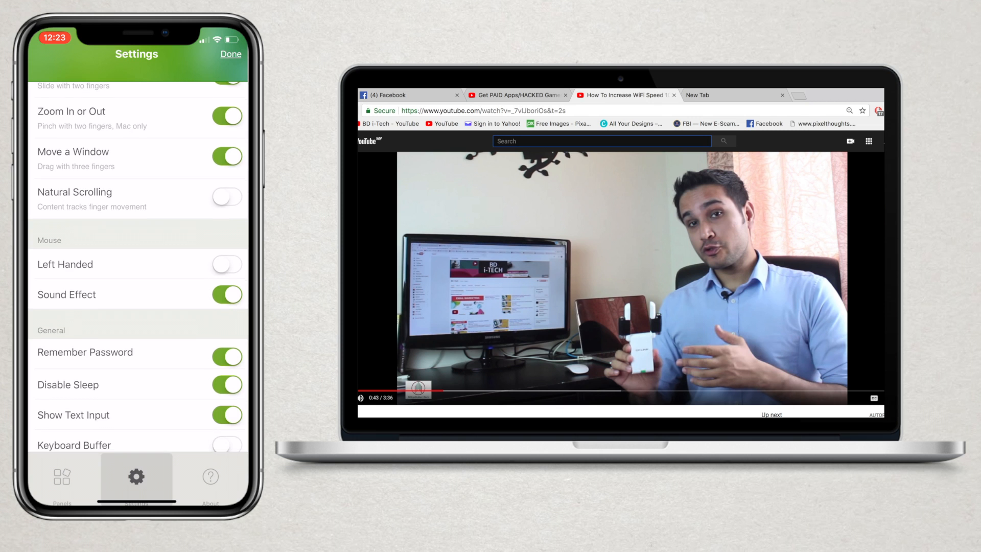
scroll(down, 3)
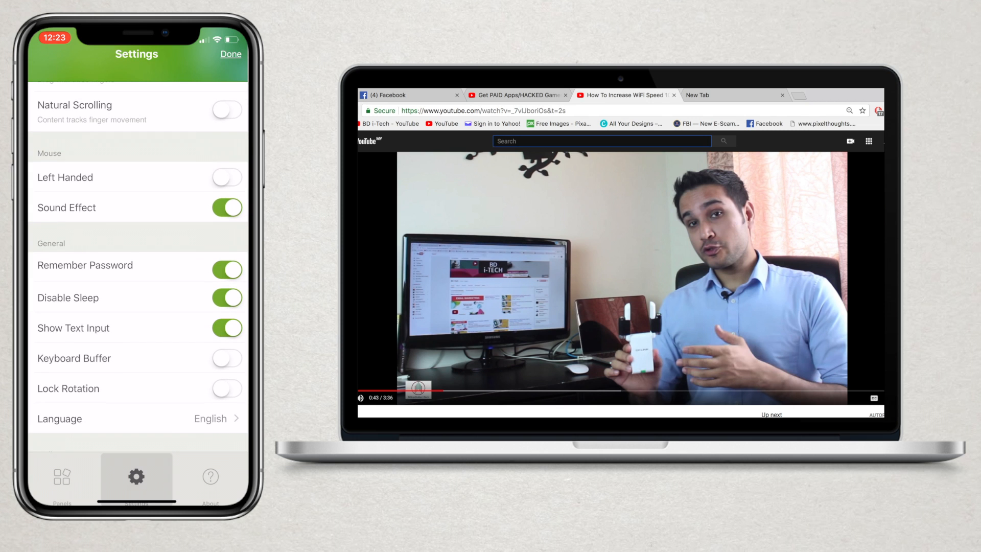
scroll(down, 3)
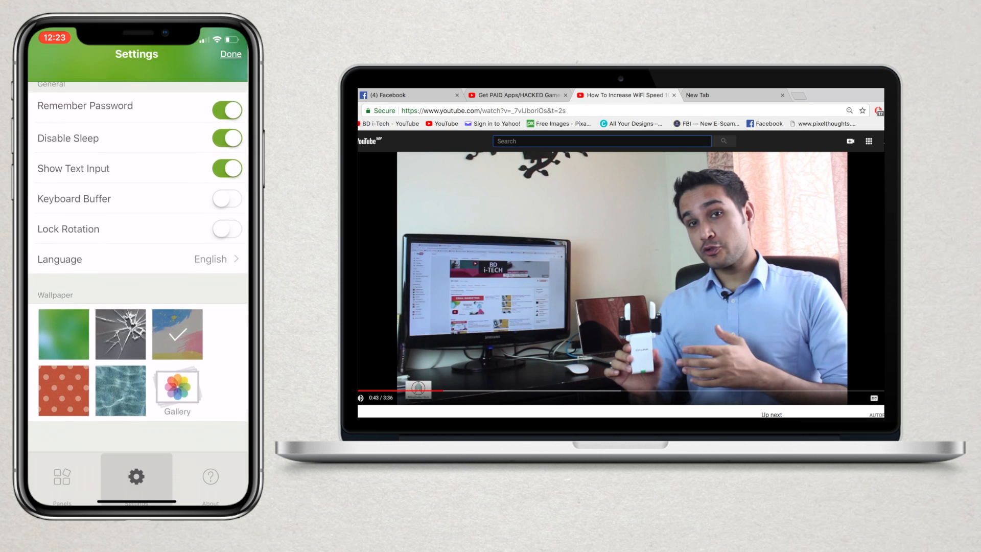
click(64, 390)
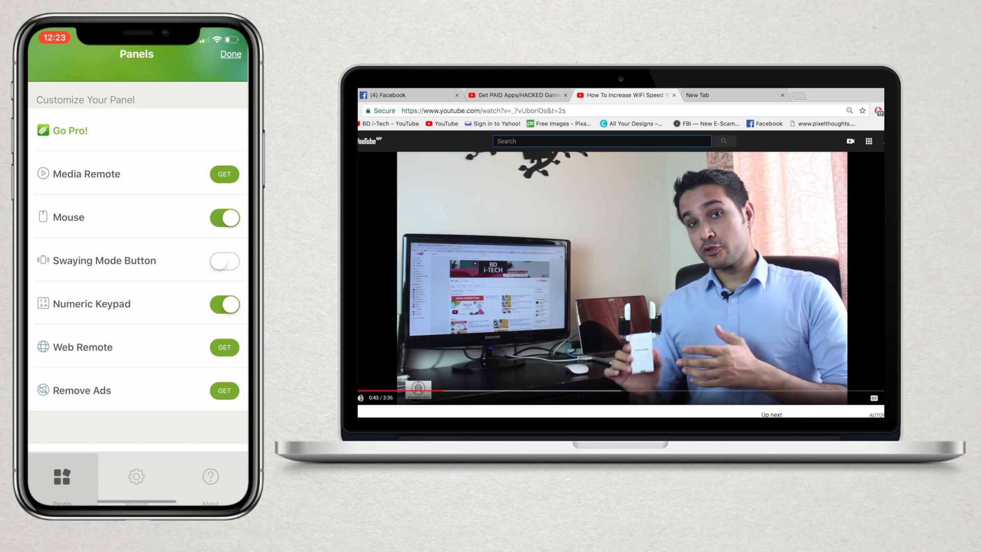
- Show the Panels list with Mouse and Numeric Keypad turned on
click(135, 476)
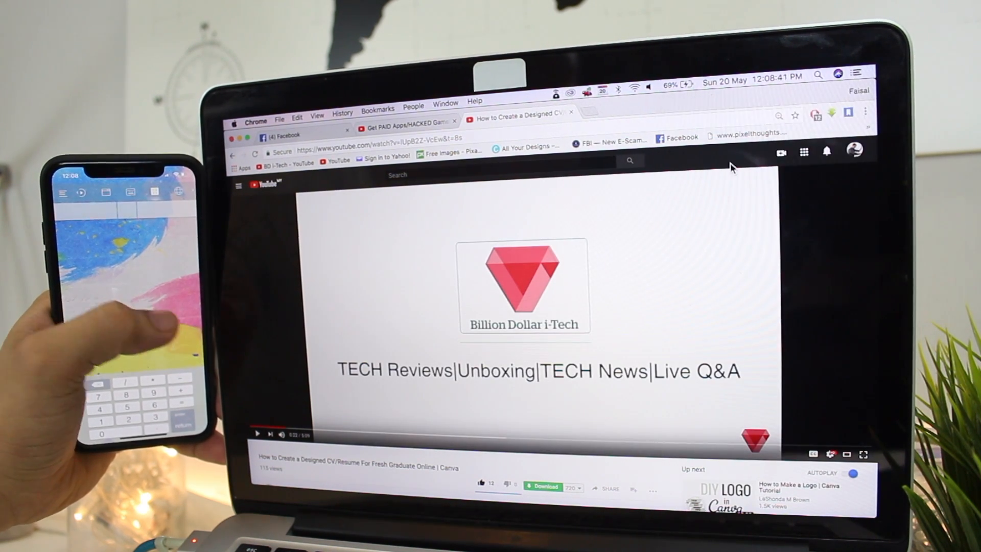
- Scroll the Mac's YouTube page down through the recommended videos via the touchpad
click(406, 120)
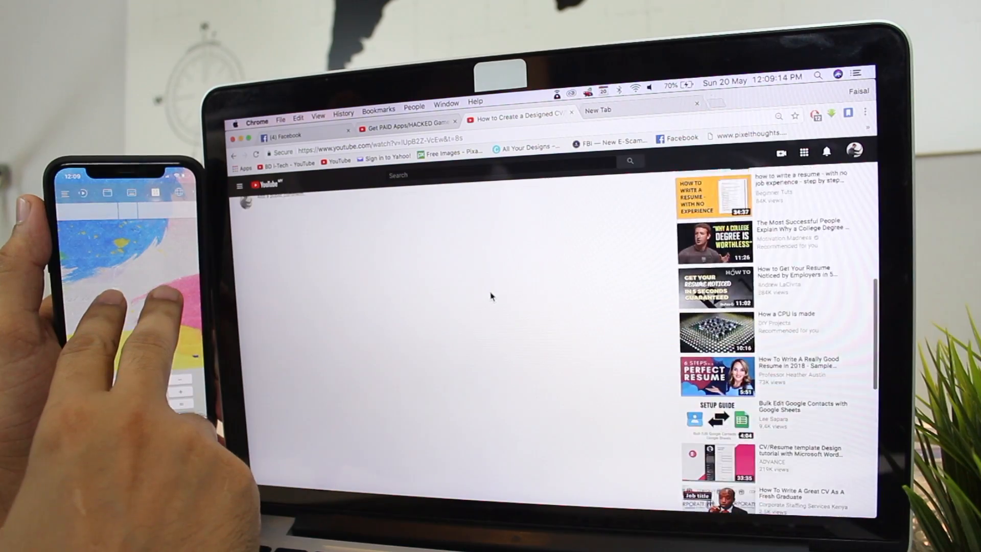
scroll(down, 3)
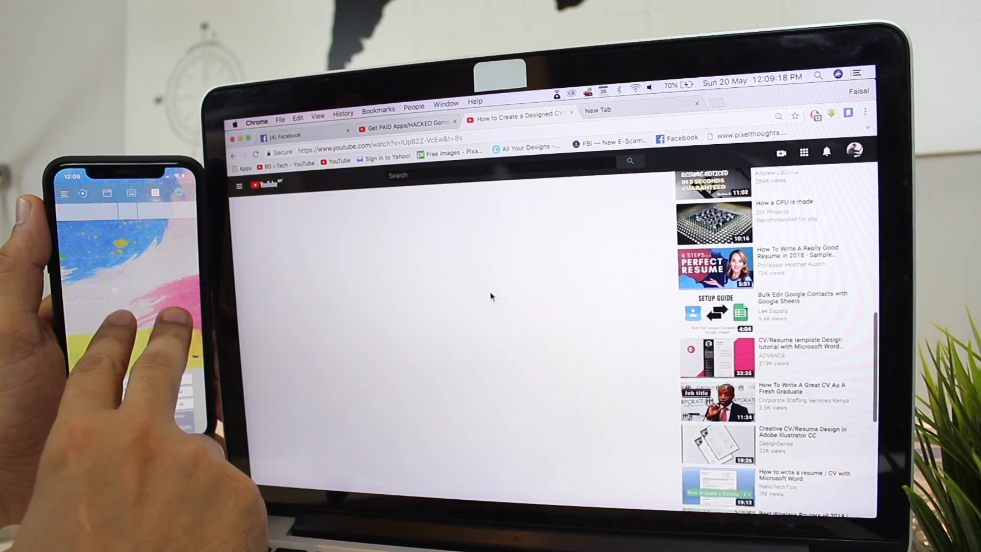